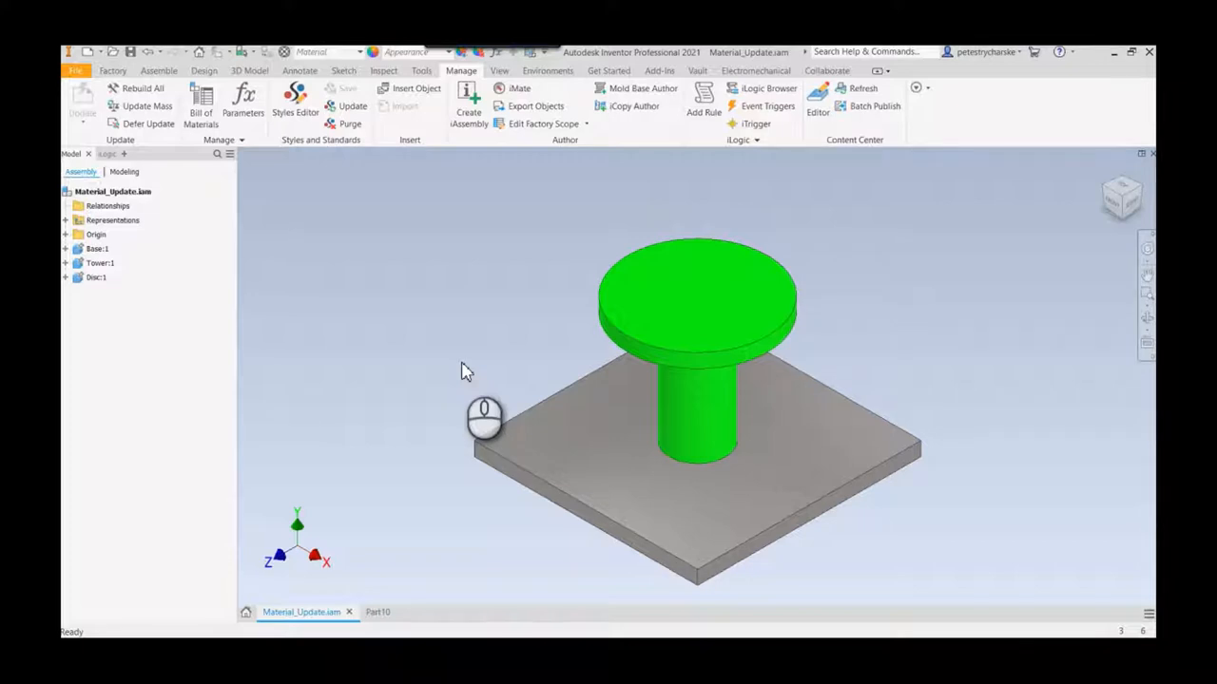
{"action": "mouse_move", "coordinate": [466, 358]}
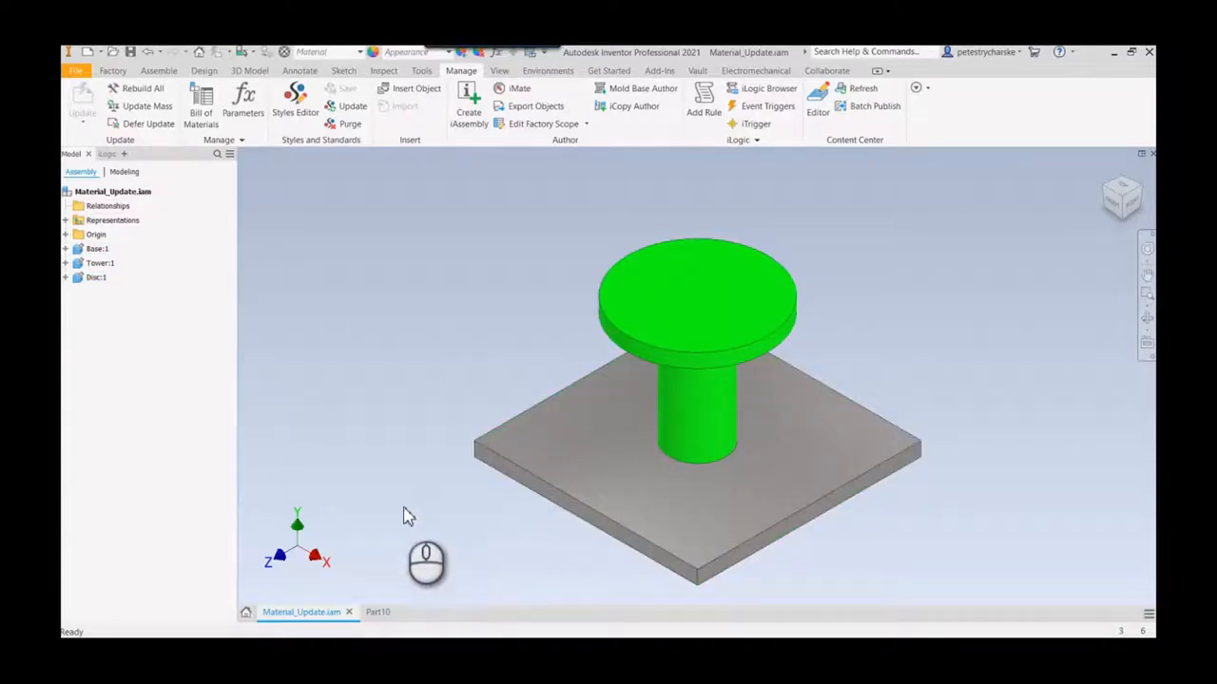
{"action": "mouse_move", "coordinate": [276, 327]}
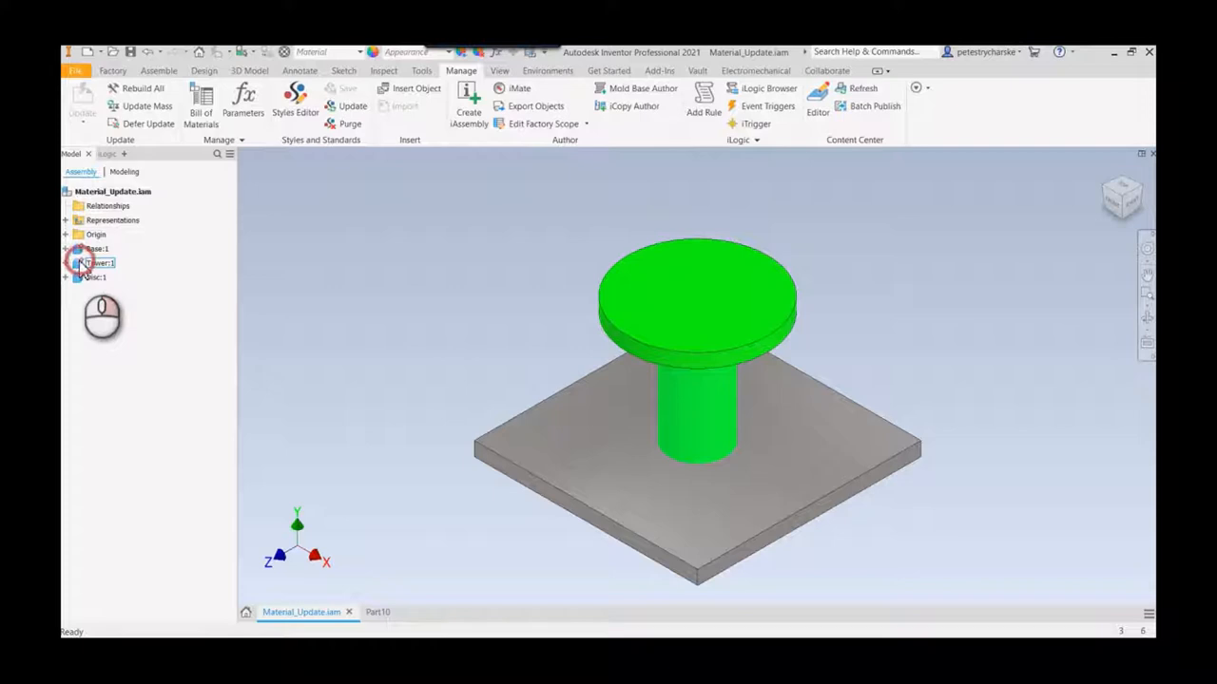
Step: View the Tower part on its own, then return to the Material_Update assembly
{"action": "double_click", "coordinate": [97, 262]}
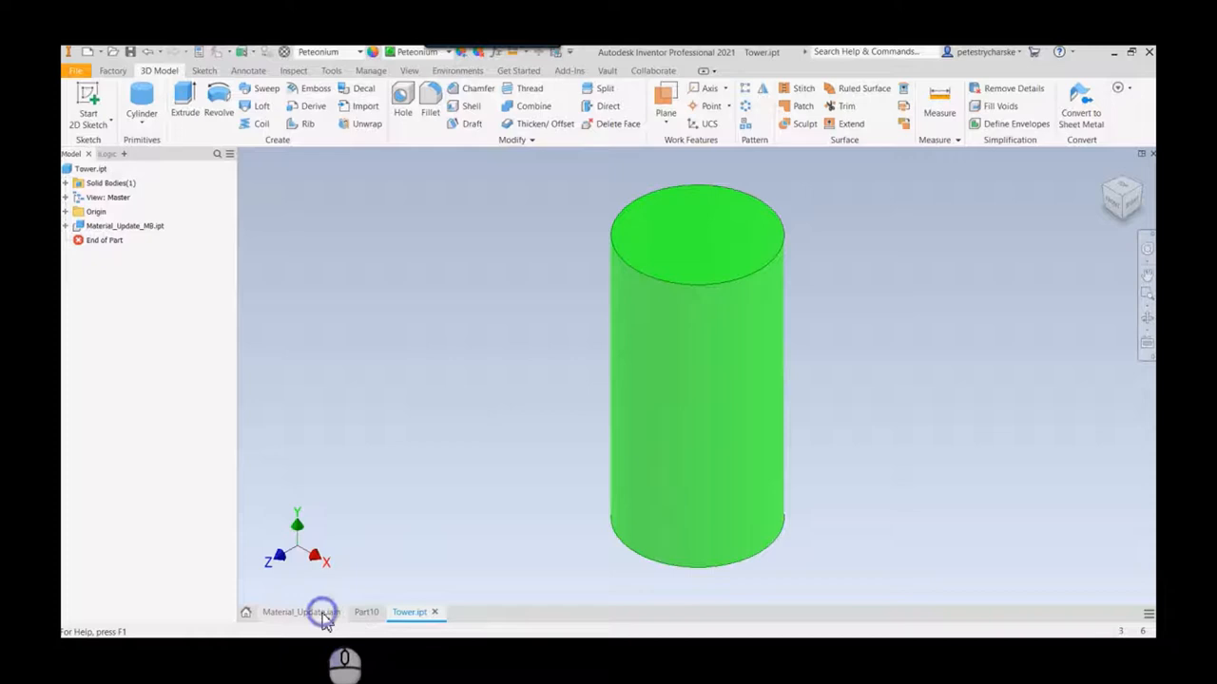
{"action": "left_click", "coordinate": [300, 613]}
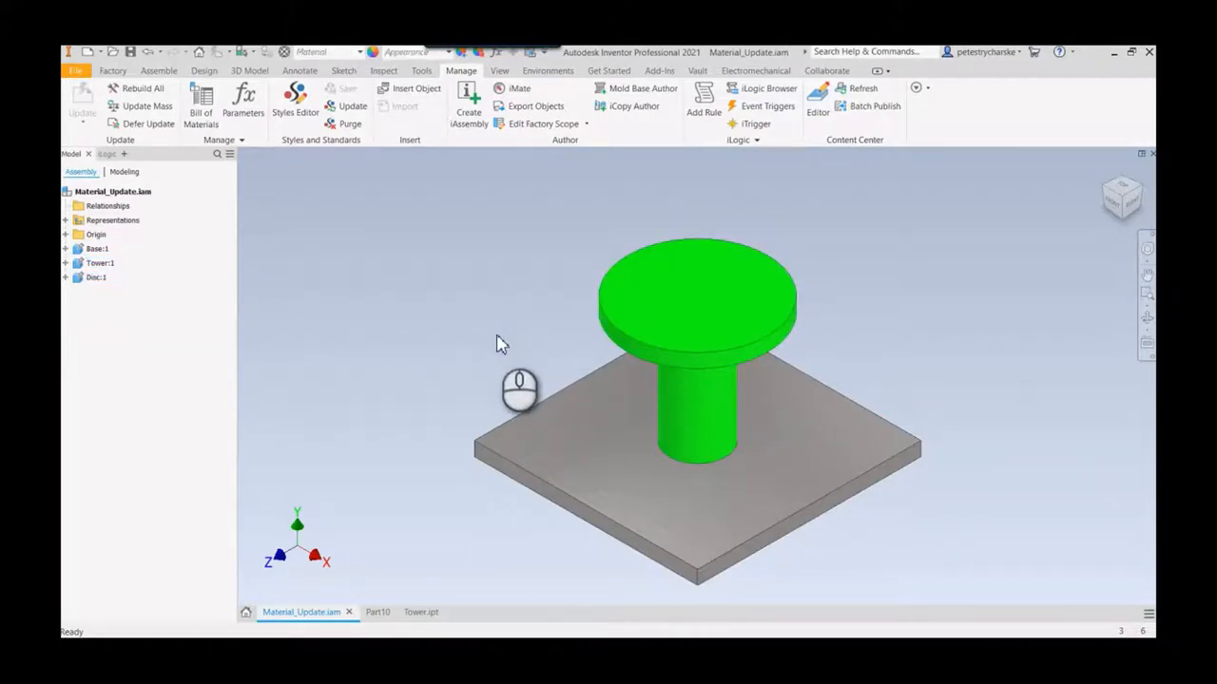
{"action": "mouse_move", "coordinate": [327, 236]}
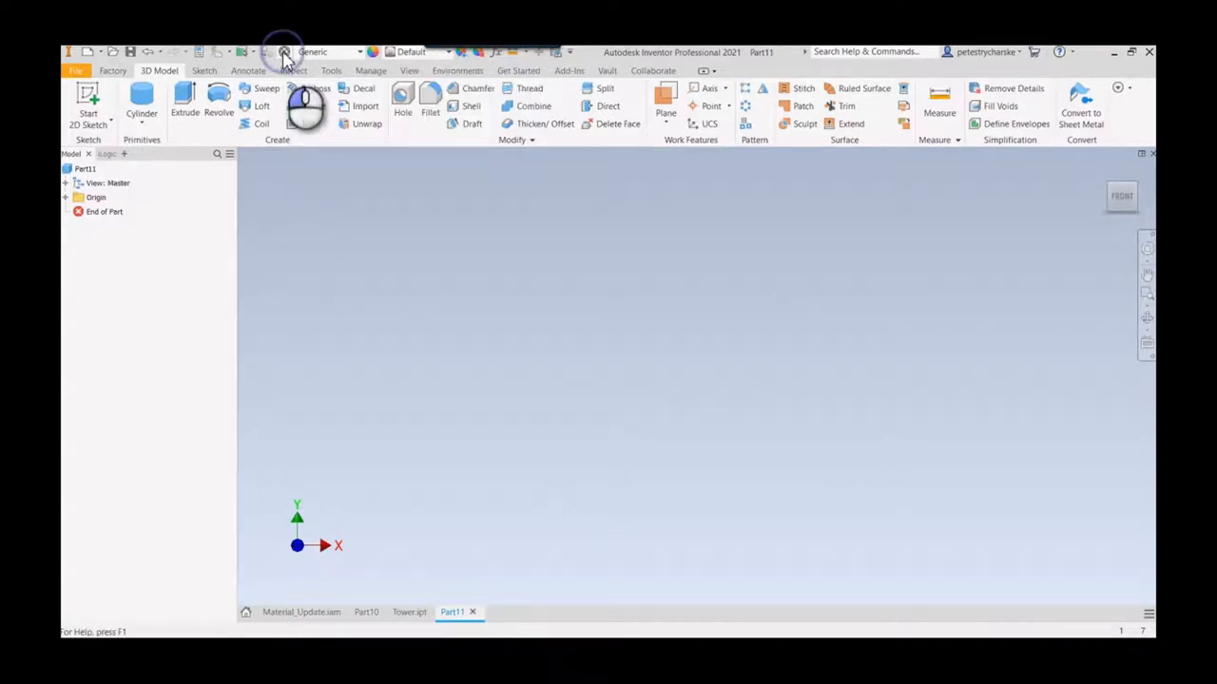
Step: Edit the Peteonium material's density to 1.000 lb/in³ and confirm, prompting a library replacement
{"action": "left_click", "coordinate": [285, 53]}
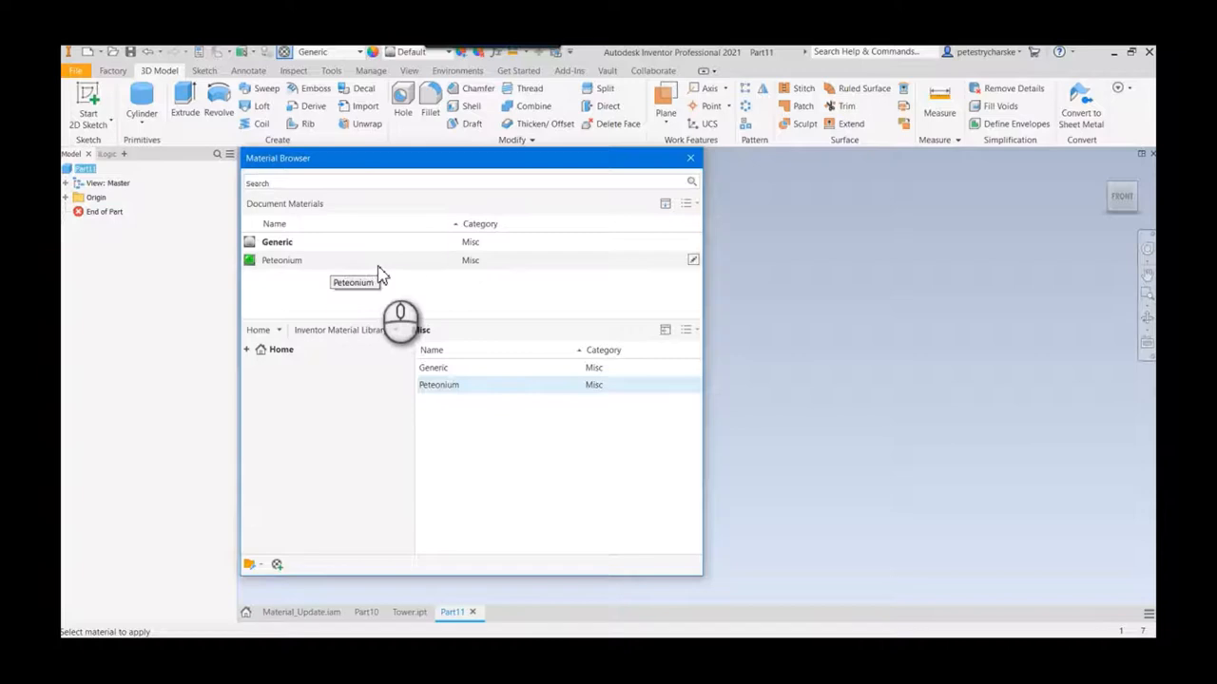
{"action": "double_click", "coordinate": [282, 258]}
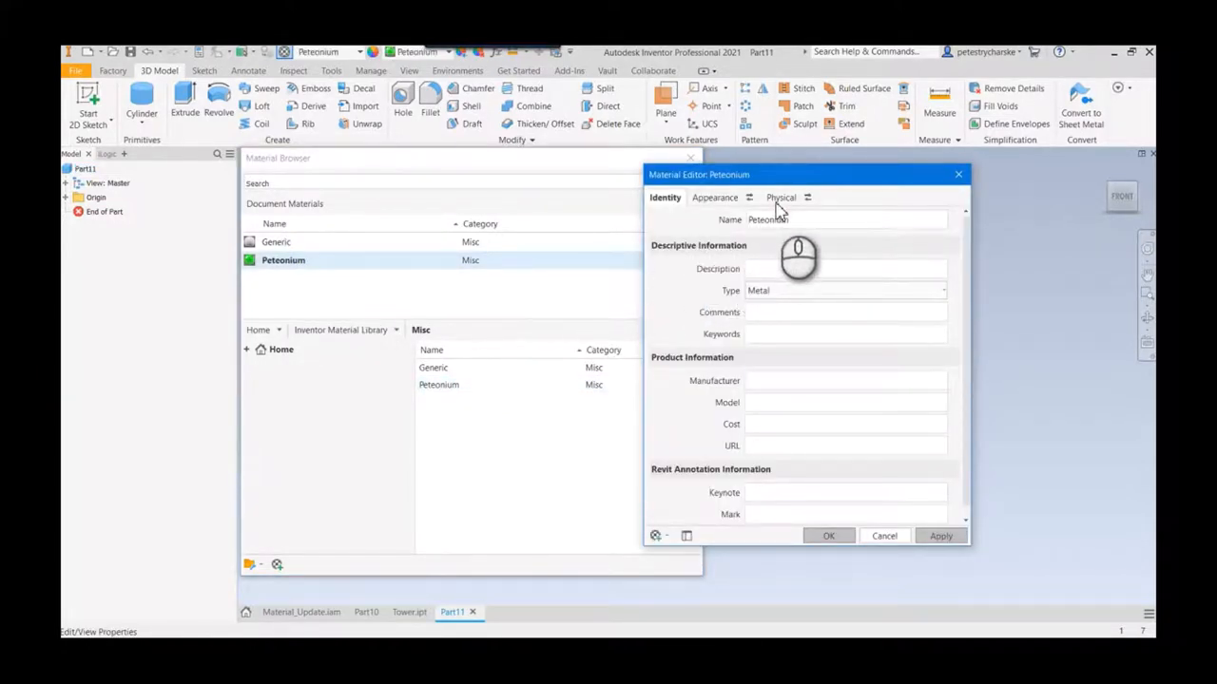
{"action": "left_click", "coordinate": [779, 196]}
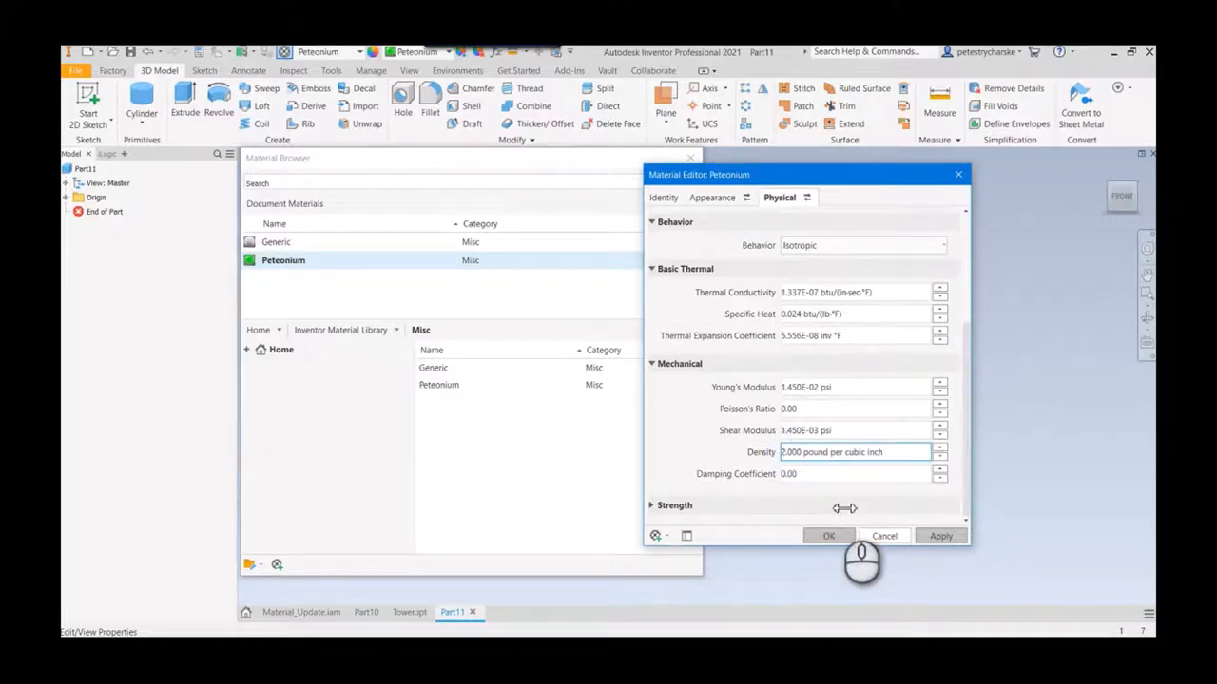
{"action": "triple_click", "coordinate": [852, 453]}
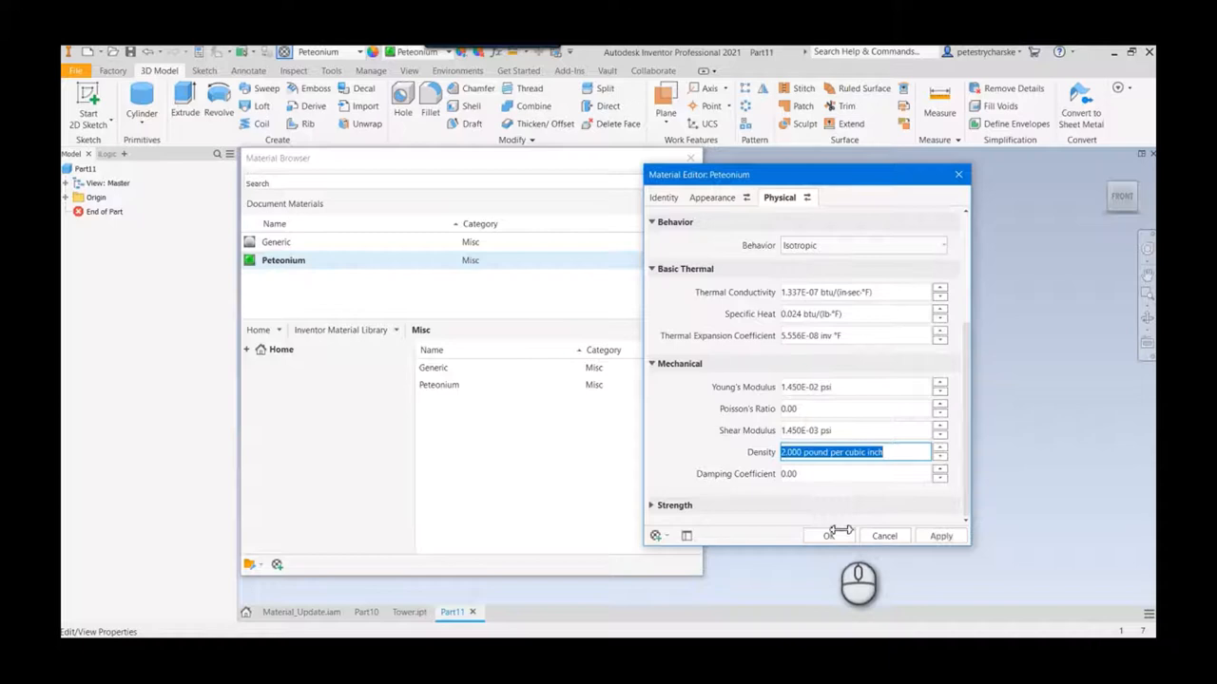
{"action": "left_click", "coordinate": [829, 536]}
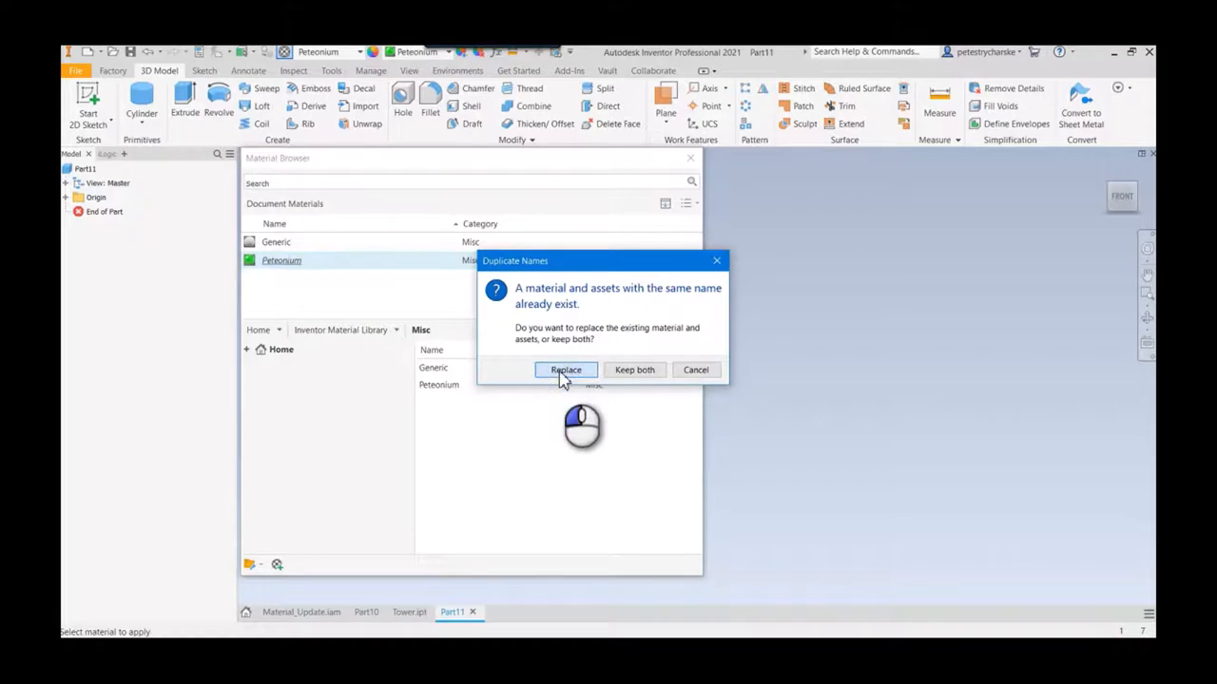
Step: Replace the library's Peteonium with the edited version and switch to the Tower part
{"action": "left_click", "coordinate": [565, 369]}
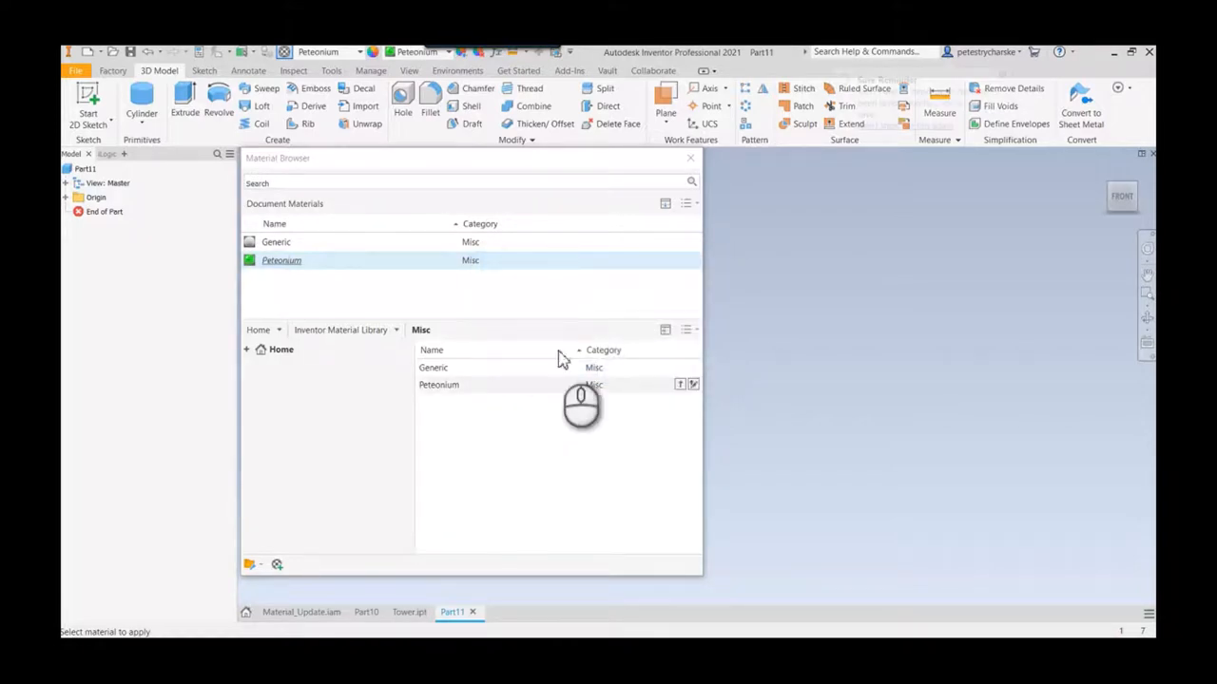
{"action": "left_click", "coordinate": [690, 158]}
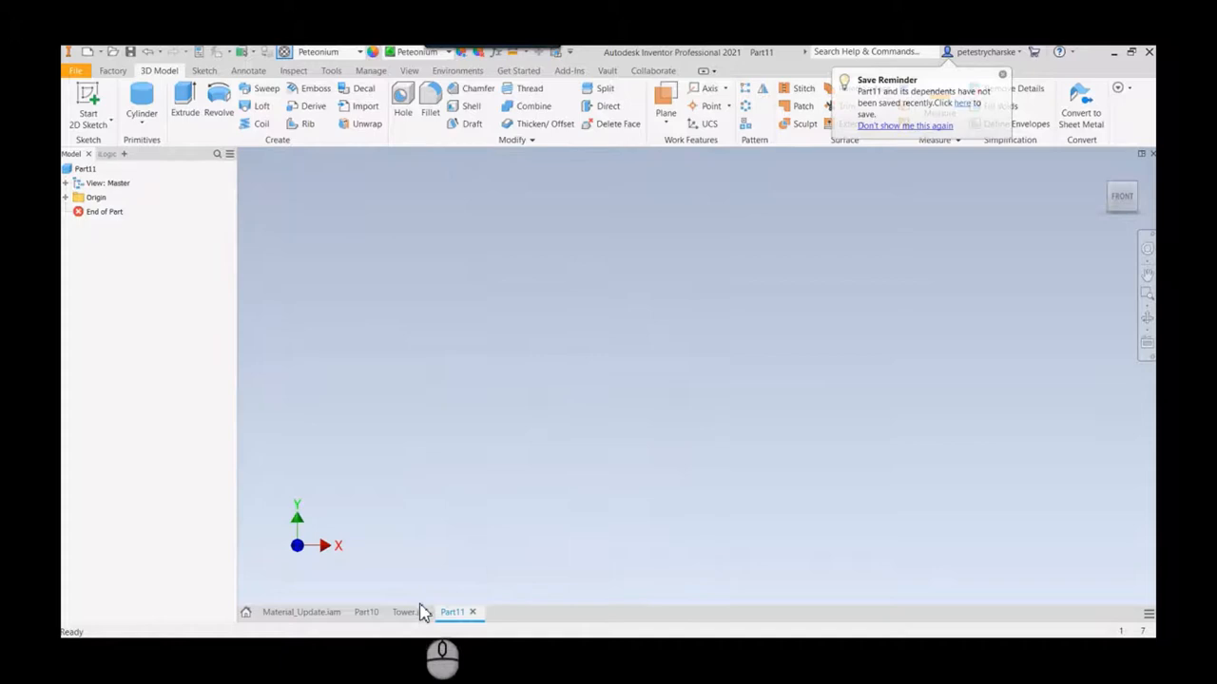
{"action": "left_click", "coordinate": [407, 612]}
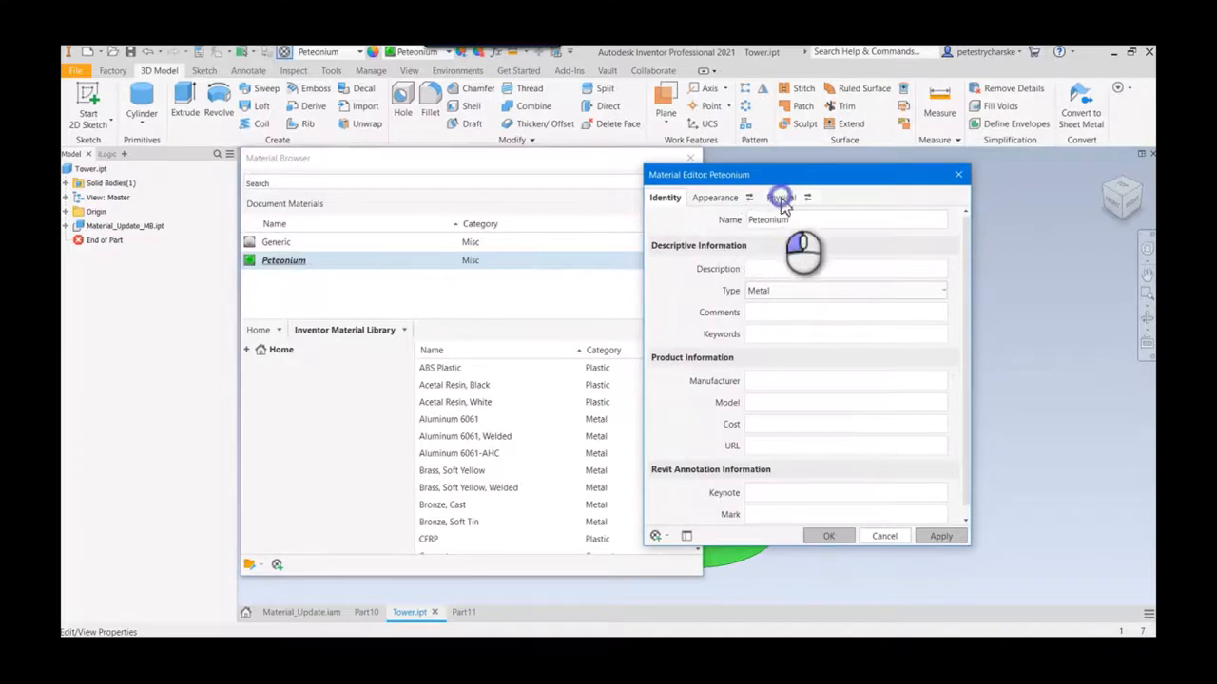
Step: Check Peteonium's physical density in the Tower part, then close the material browser
{"action": "left_click", "coordinate": [780, 196]}
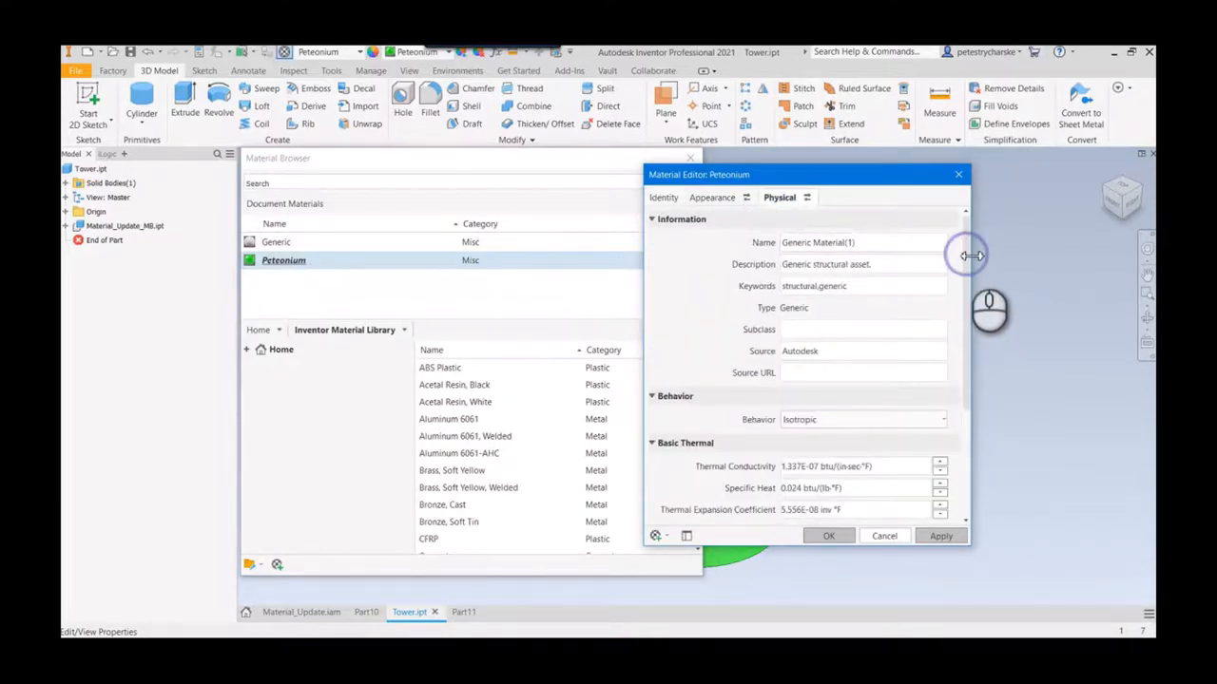
{"action": "scroll", "scroll_direction": "down", "scroll_amount": 3}
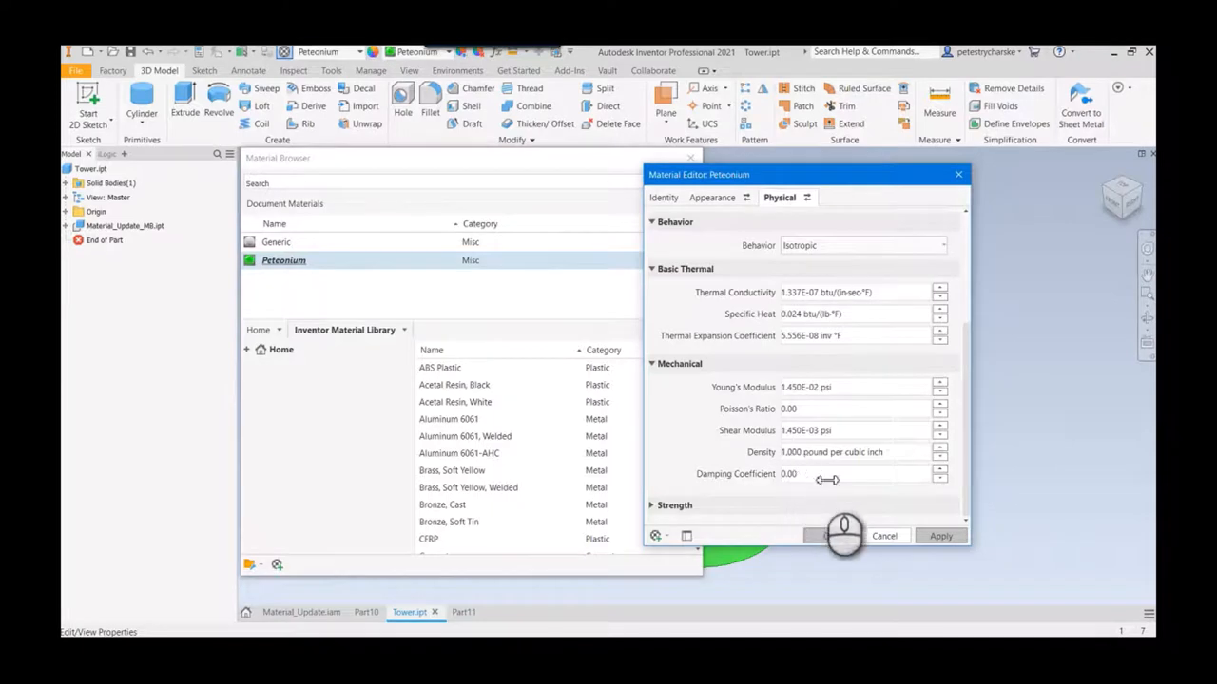
{"action": "left_click", "coordinate": [834, 536]}
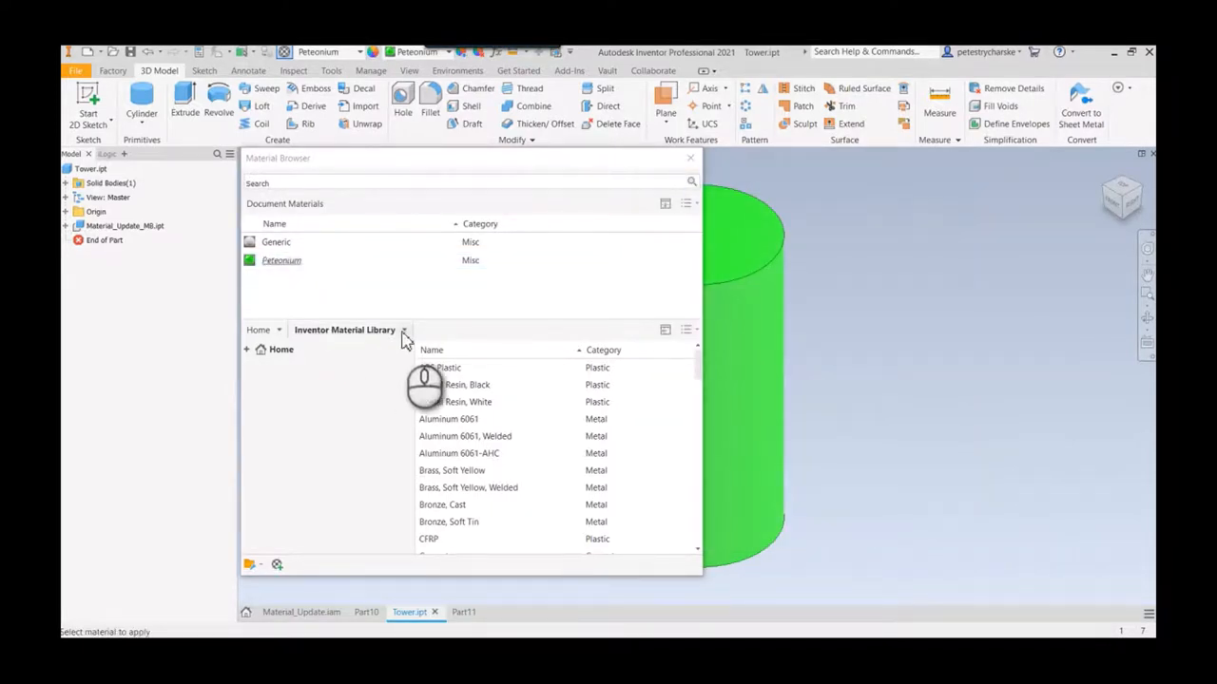
{"action": "left_click", "coordinate": [403, 331]}
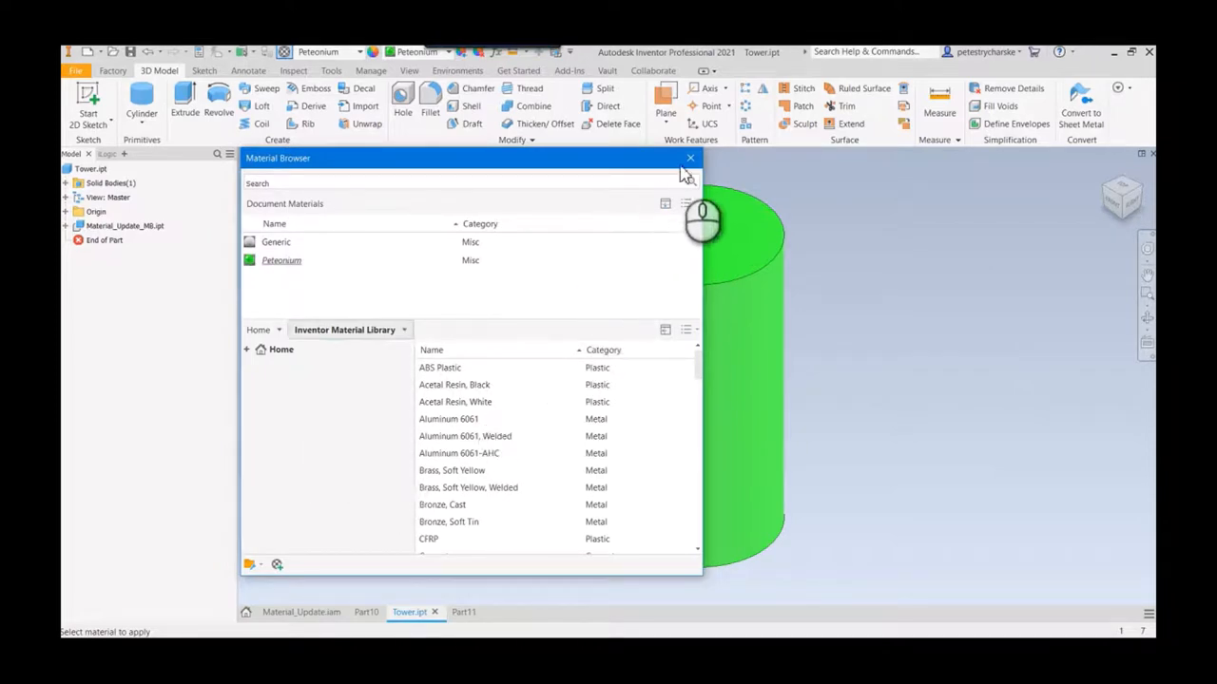
{"action": "left_click", "coordinate": [690, 158]}
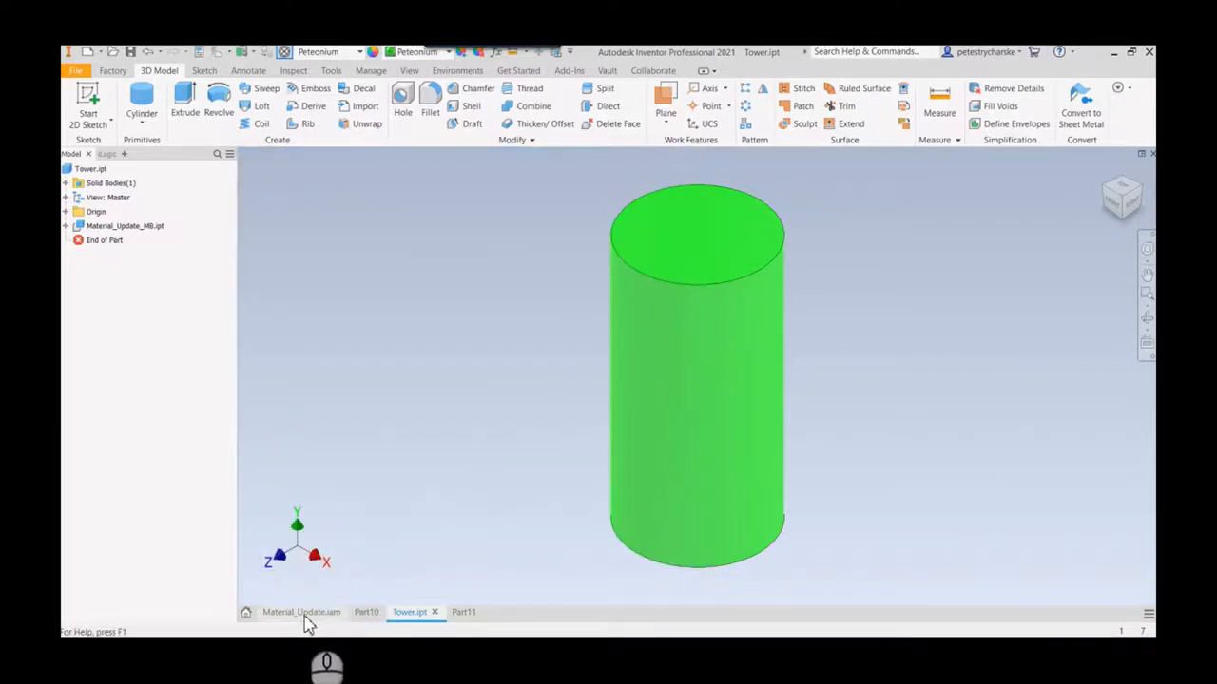
Step: In the Material_Update assembly's Bill of Materials, add a Mass column showing component masses
{"action": "left_click", "coordinate": [301, 613]}
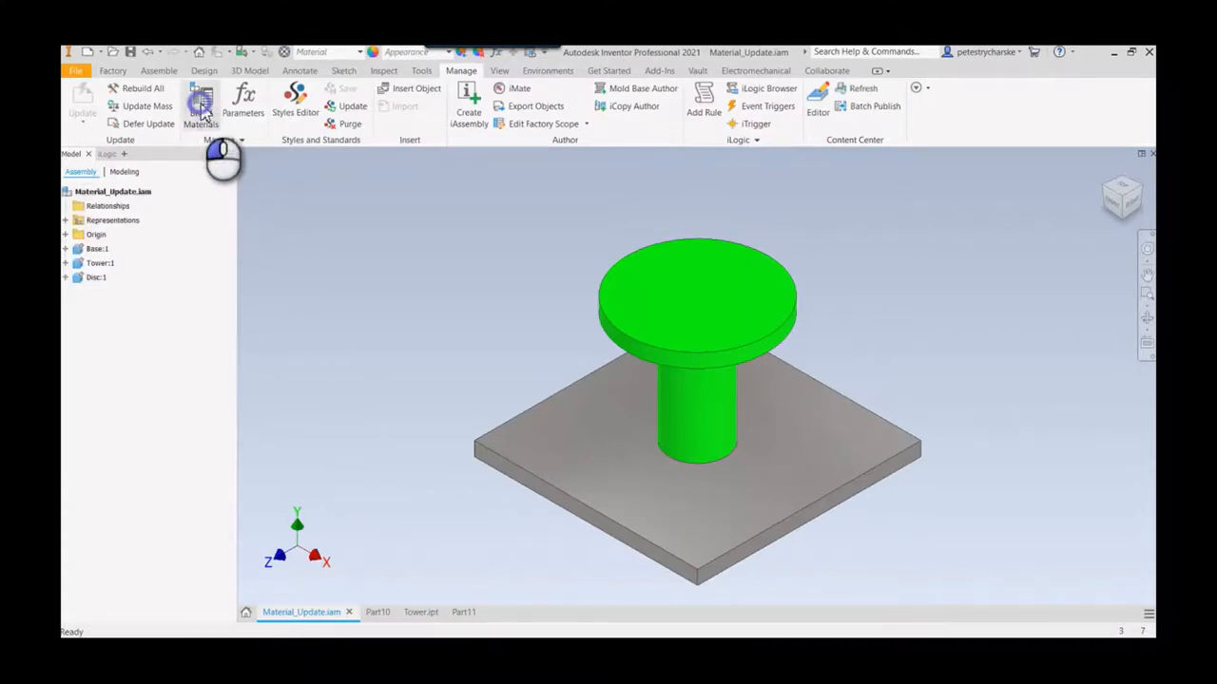
{"action": "left_click", "coordinate": [202, 104]}
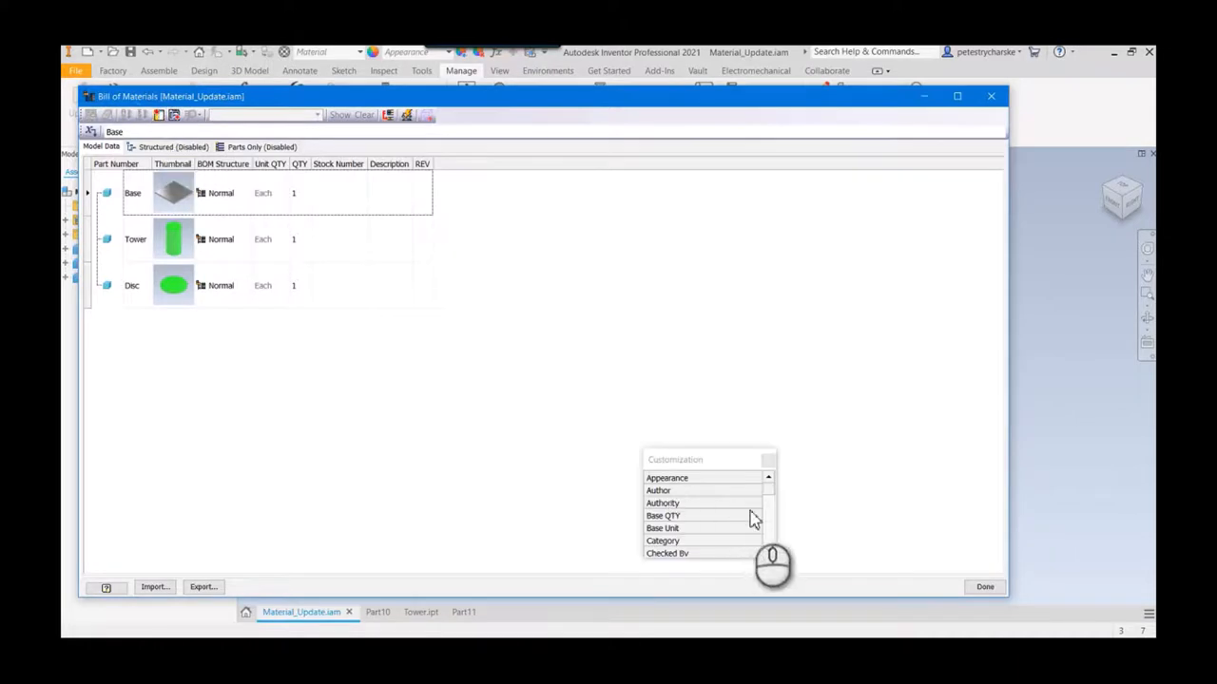
{"action": "scroll", "scroll_direction": "down", "scroll_amount": 3}
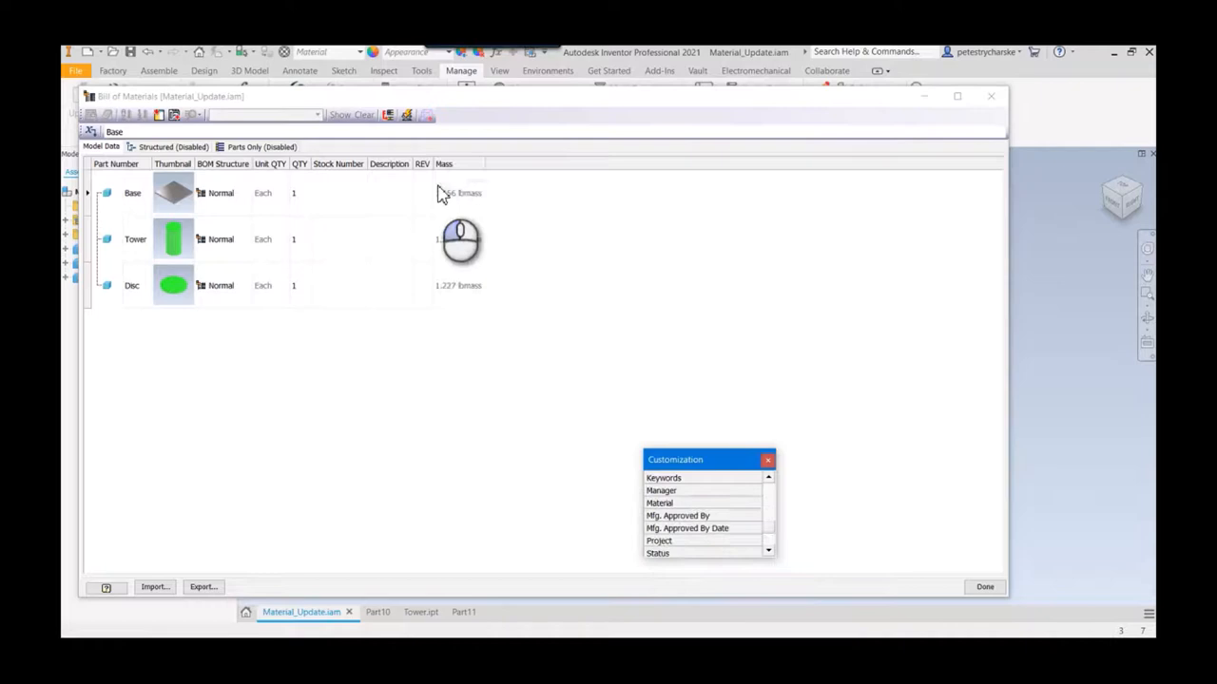
{"action": "left_click", "coordinate": [768, 460]}
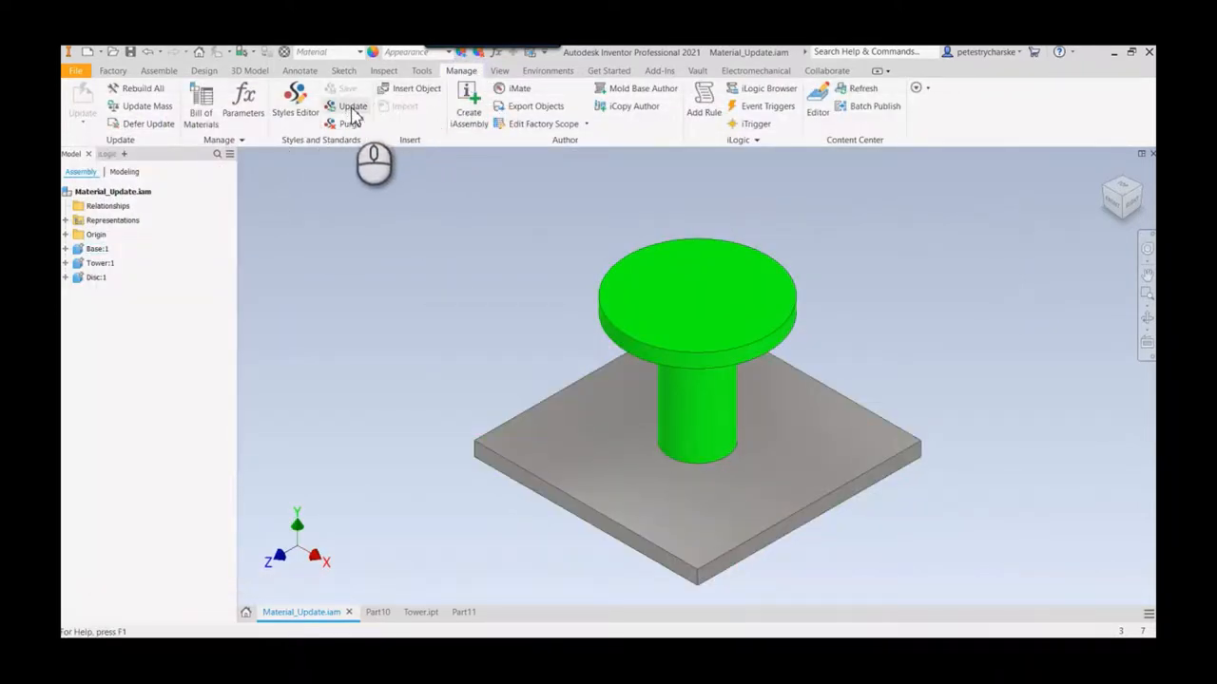
{"action": "mouse_move", "coordinate": [352, 106]}
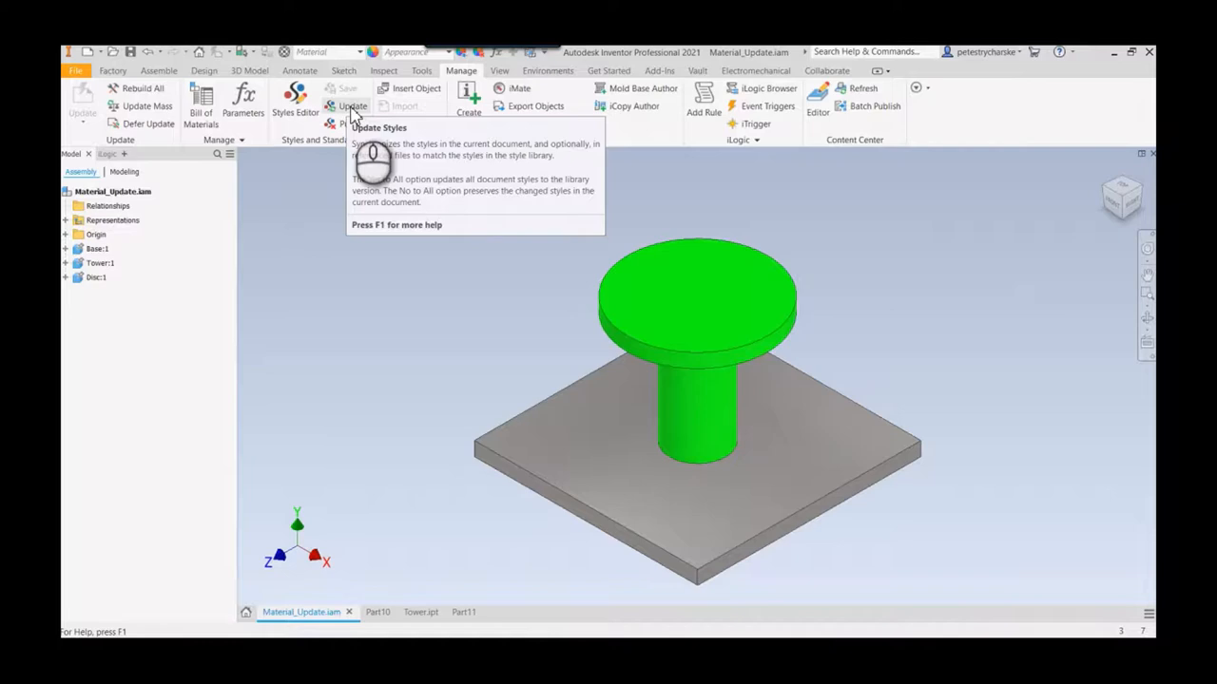
Step: Set Update Styles to compare against the Inventor Material Library, including all child documents
{"action": "left_click", "coordinate": [354, 106]}
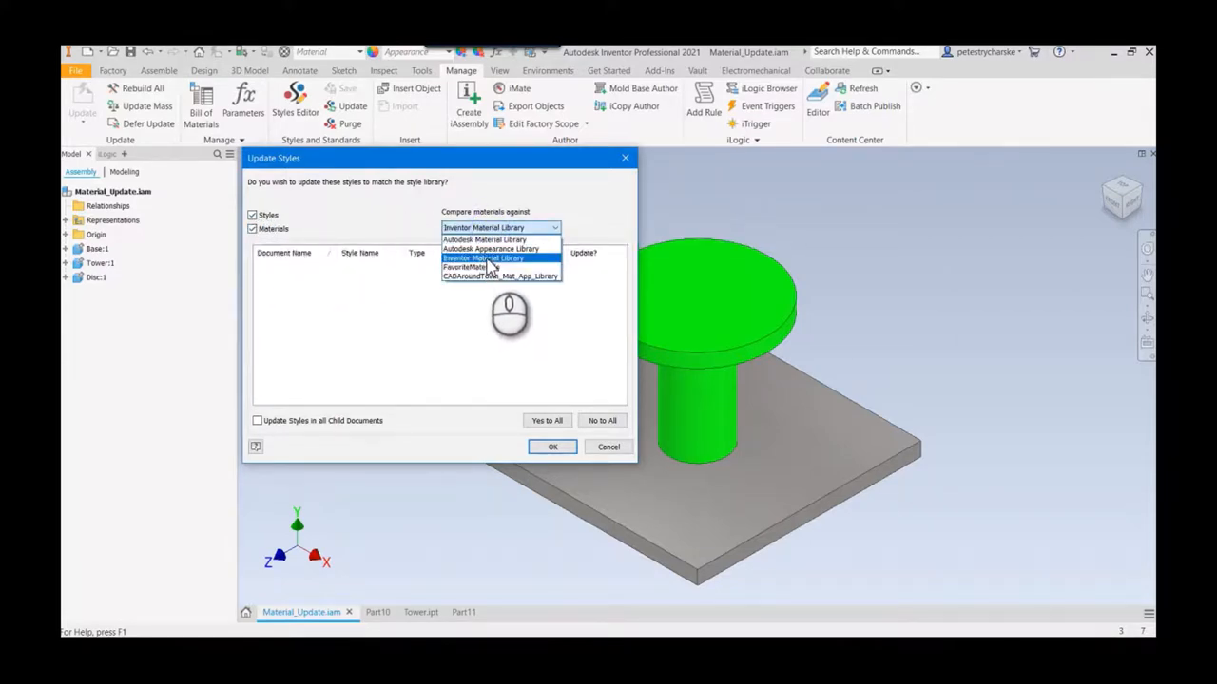
{"action": "left_click", "coordinate": [482, 259]}
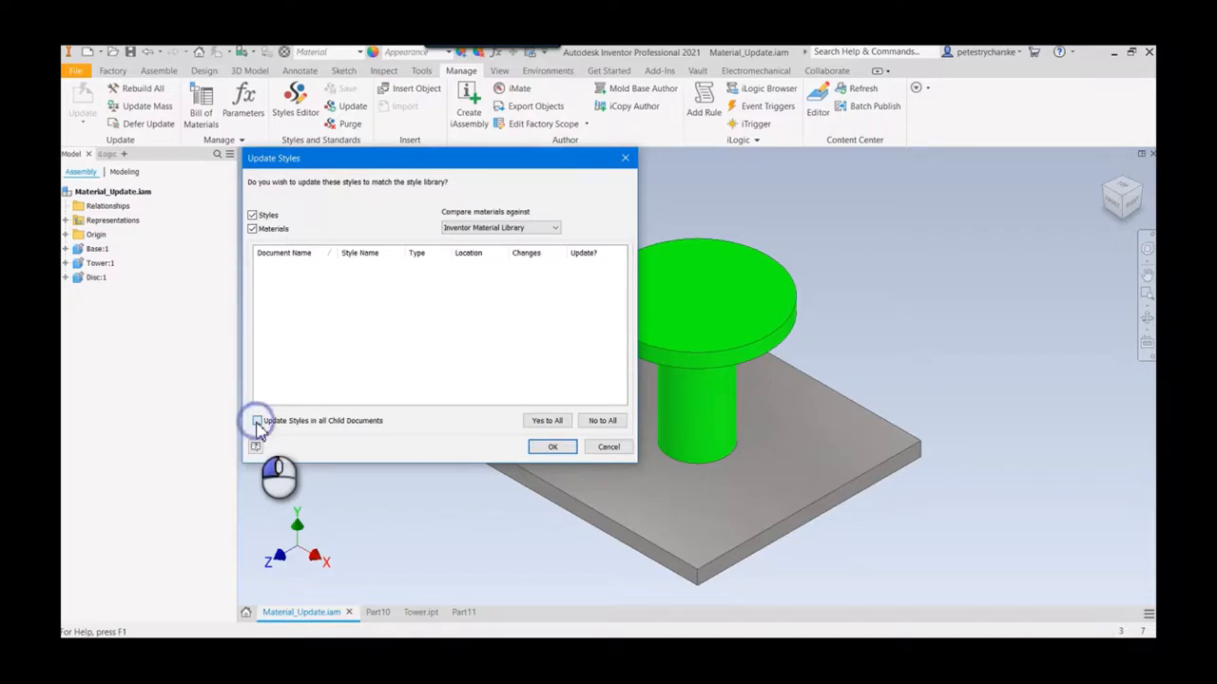
{"action": "left_click", "coordinate": [255, 420]}
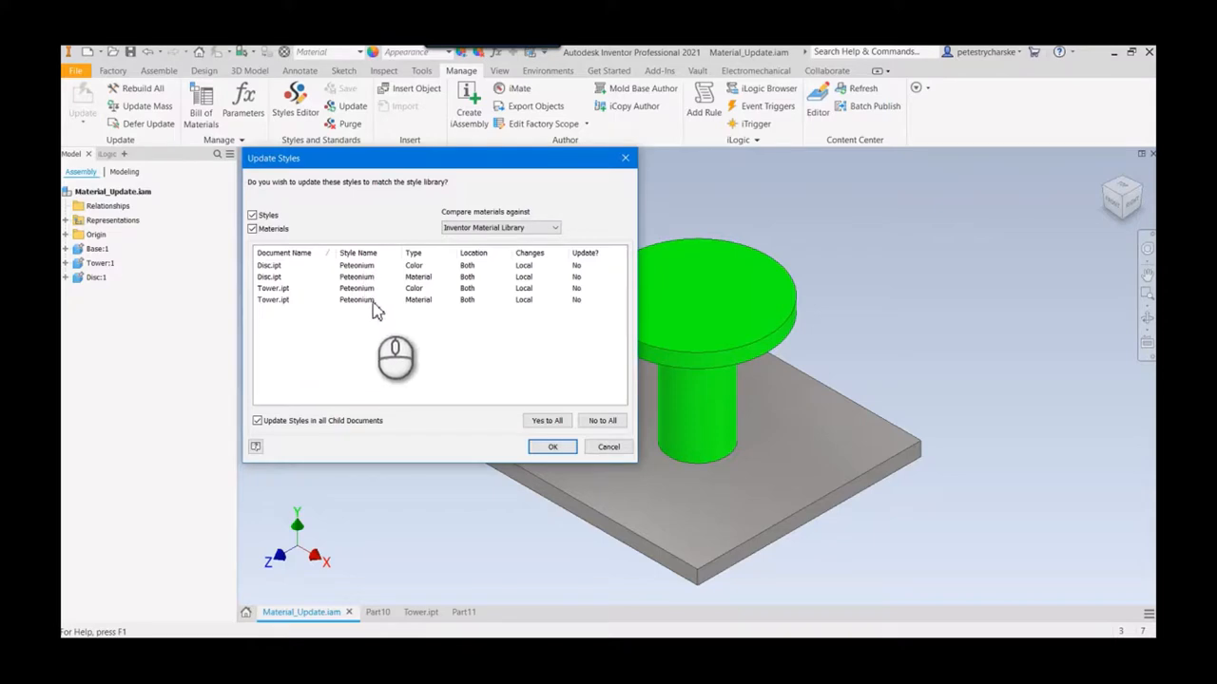
{"action": "mouse_move", "coordinate": [586, 275]}
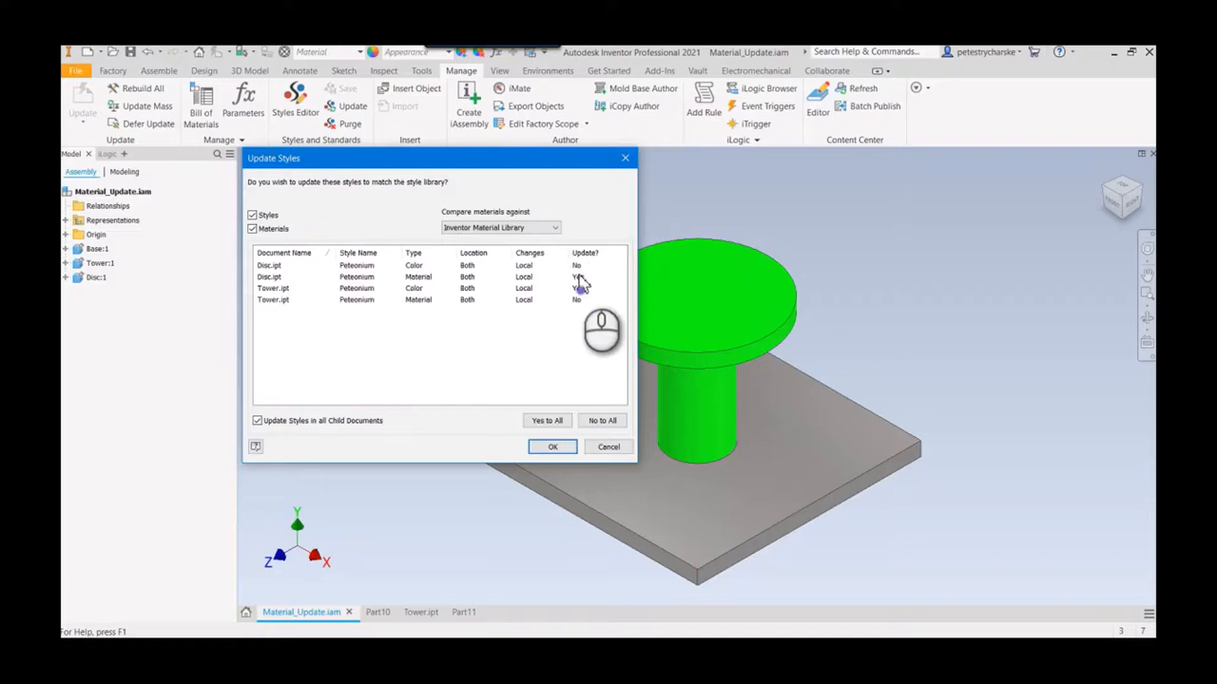
Step: Mark all Peteonium styles Yes to All, apply the update and confirm replacing locally edited styles
{"action": "left_click", "coordinate": [547, 420]}
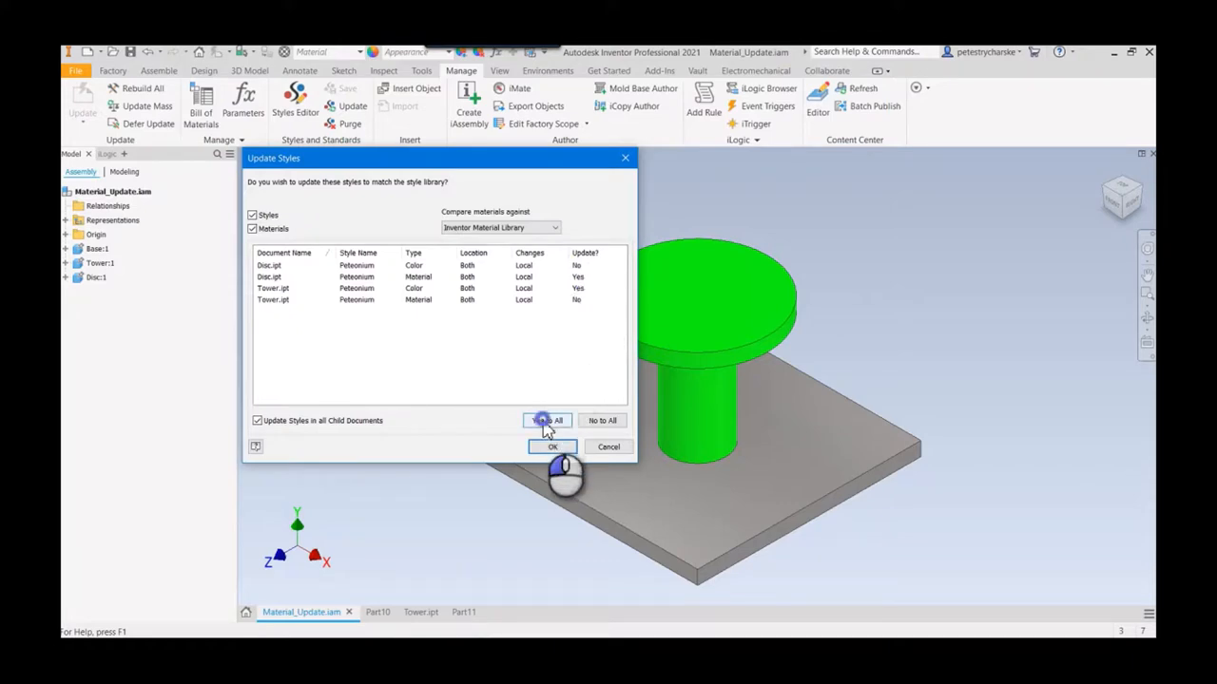
{"action": "left_click", "coordinate": [547, 420]}
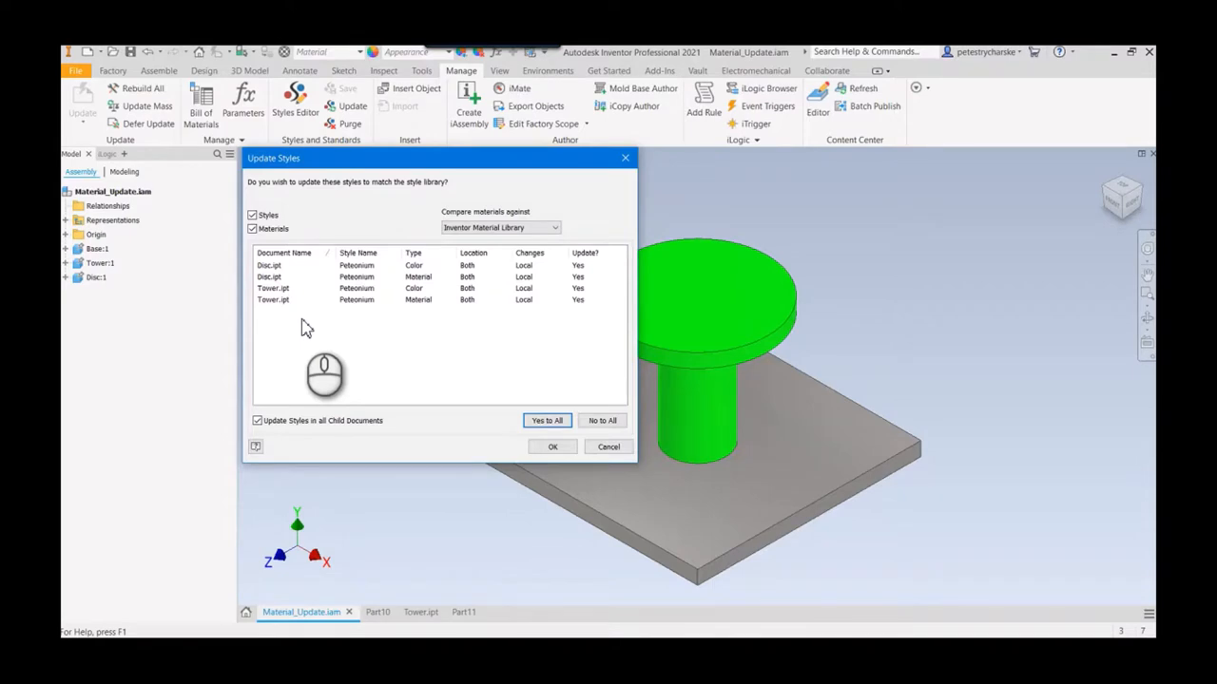
{"action": "mouse_move", "coordinate": [582, 276]}
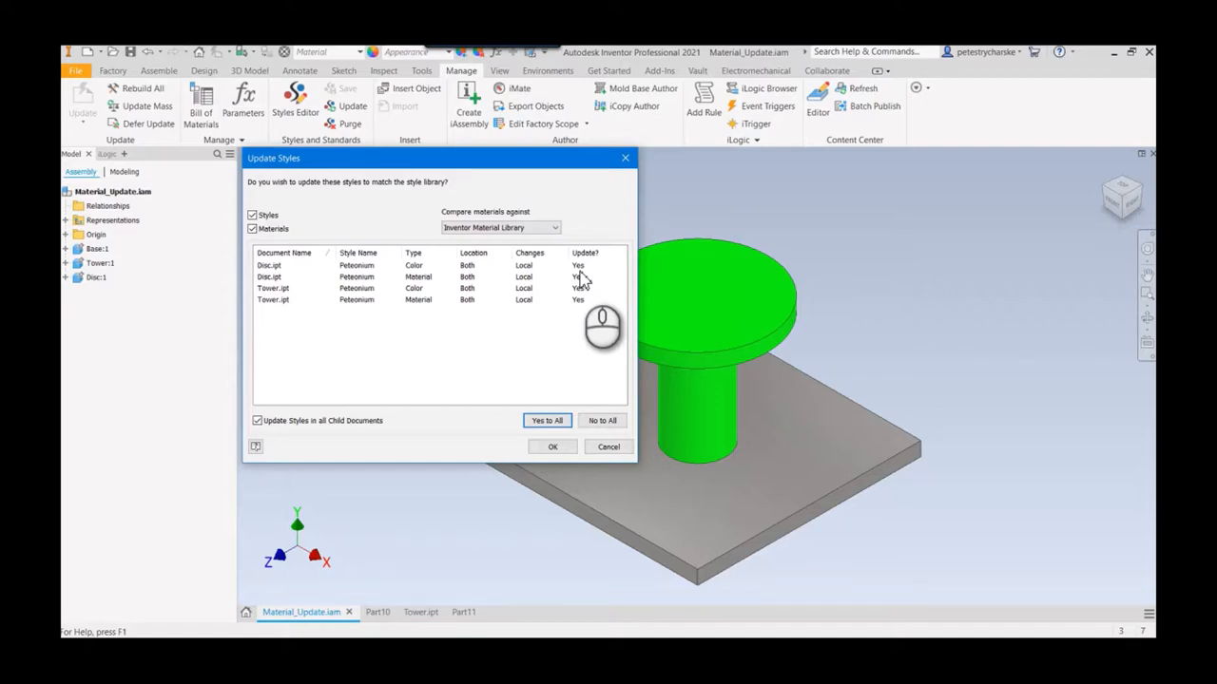
{"action": "mouse_move", "coordinate": [579, 334]}
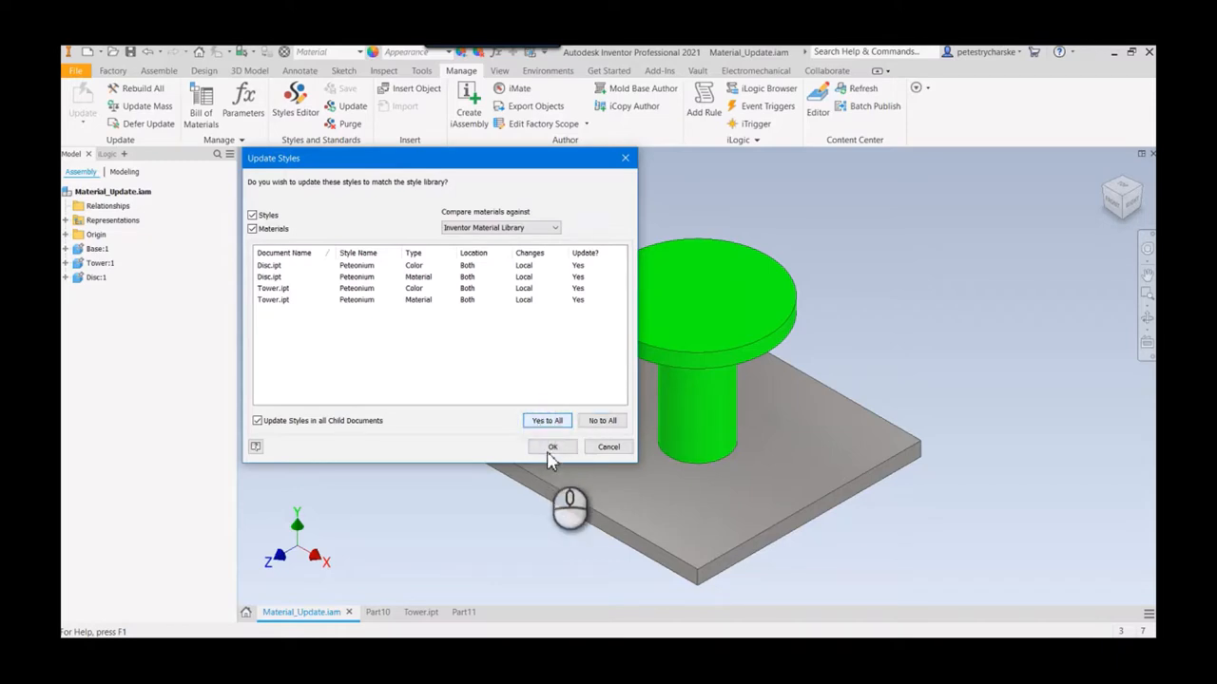
{"action": "left_click", "coordinate": [548, 420]}
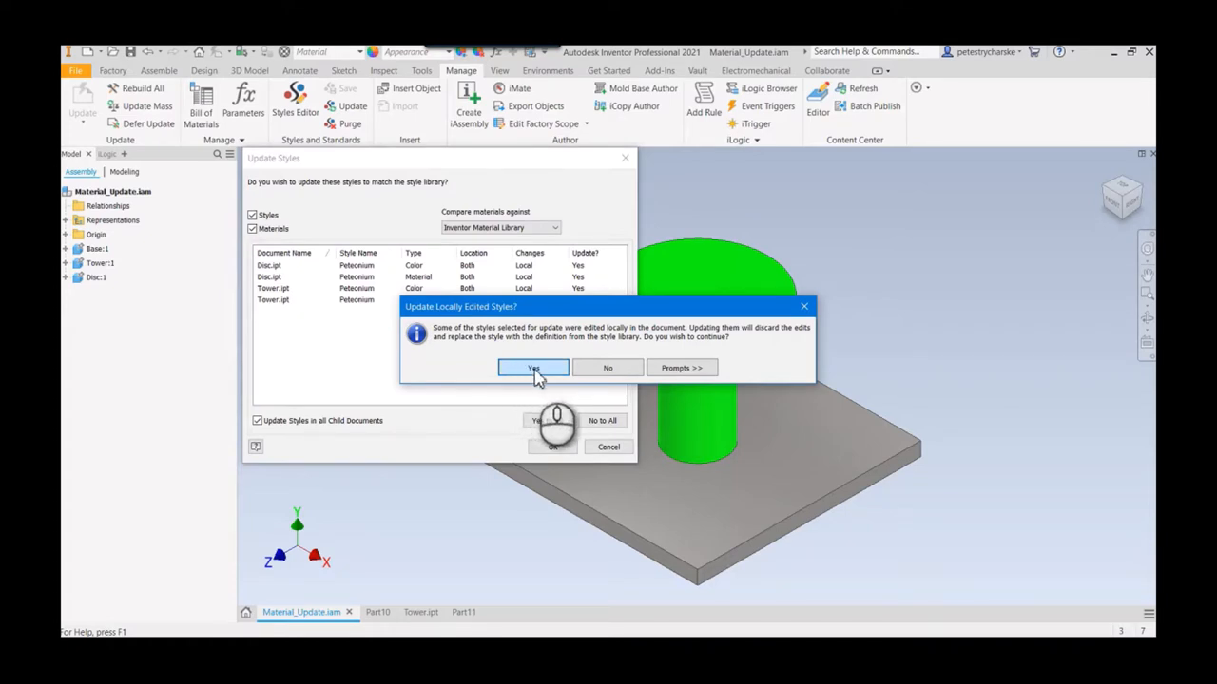
{"action": "left_click", "coordinate": [533, 368]}
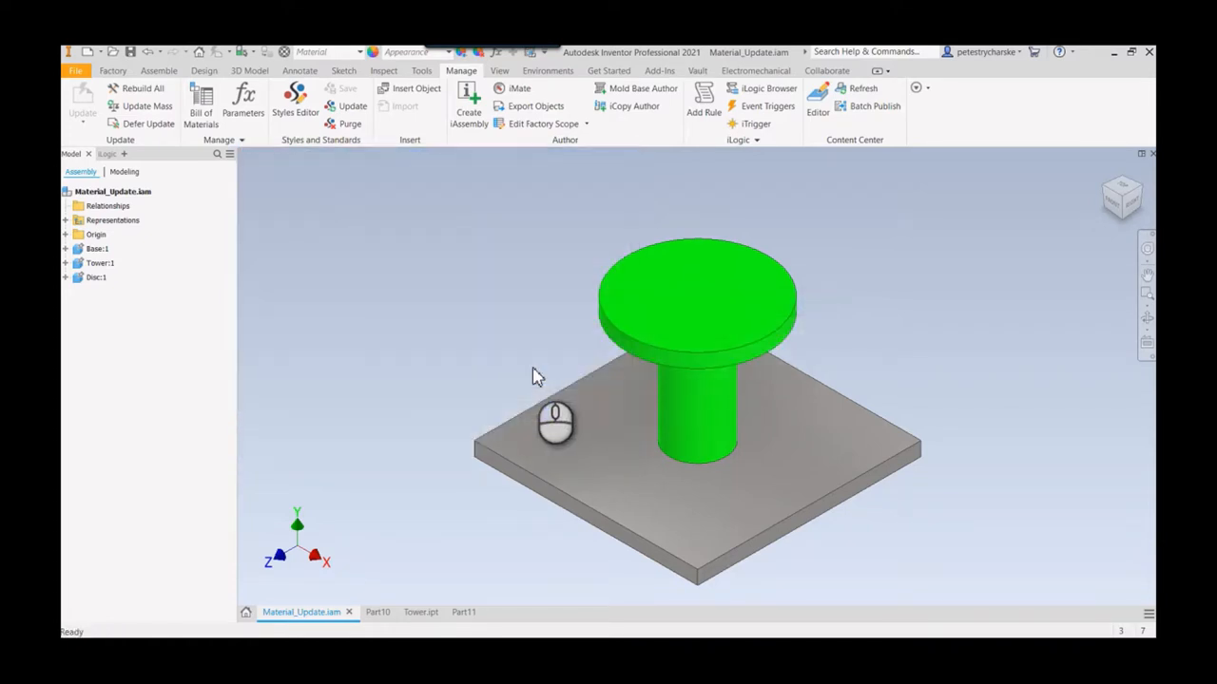
{"action": "mouse_move", "coordinate": [285, 218]}
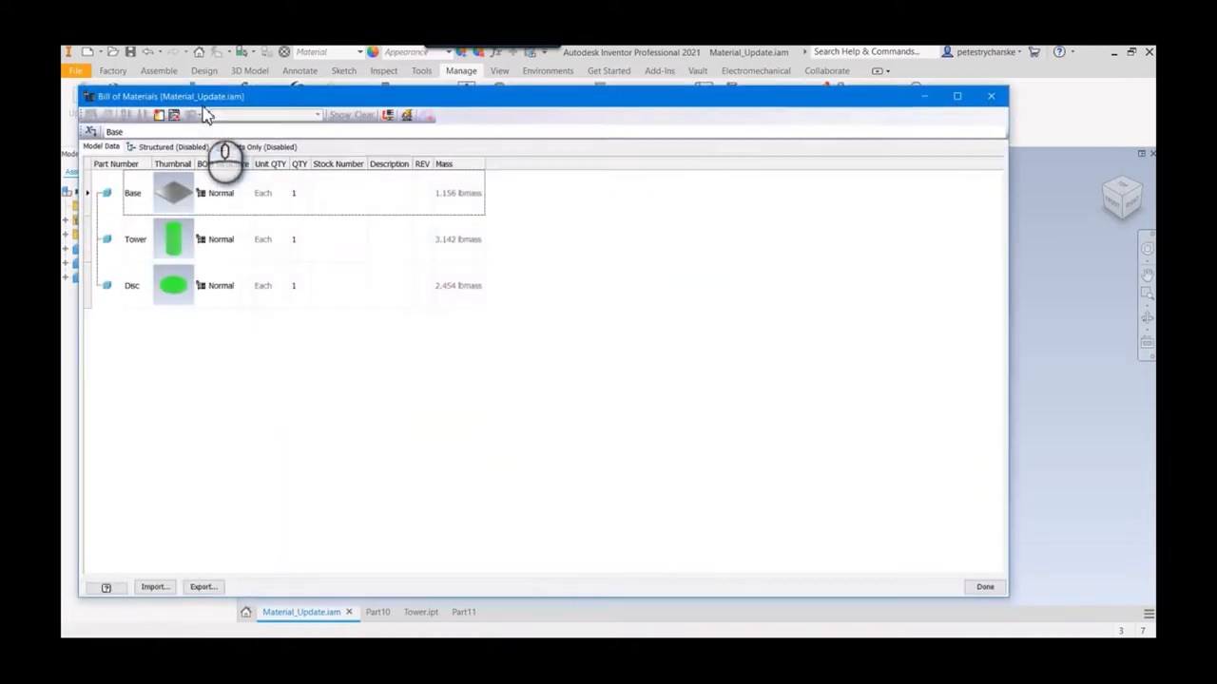
{"action": "mouse_move", "coordinate": [446, 276]}
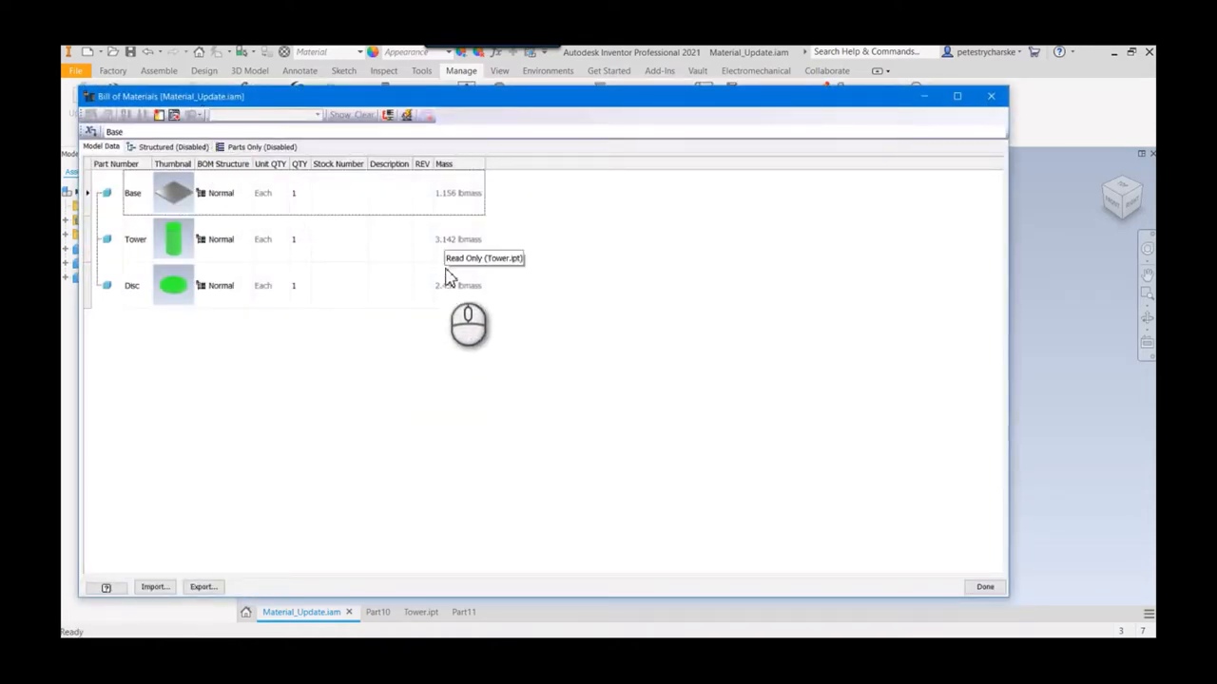
{"action": "mouse_move", "coordinate": [472, 369]}
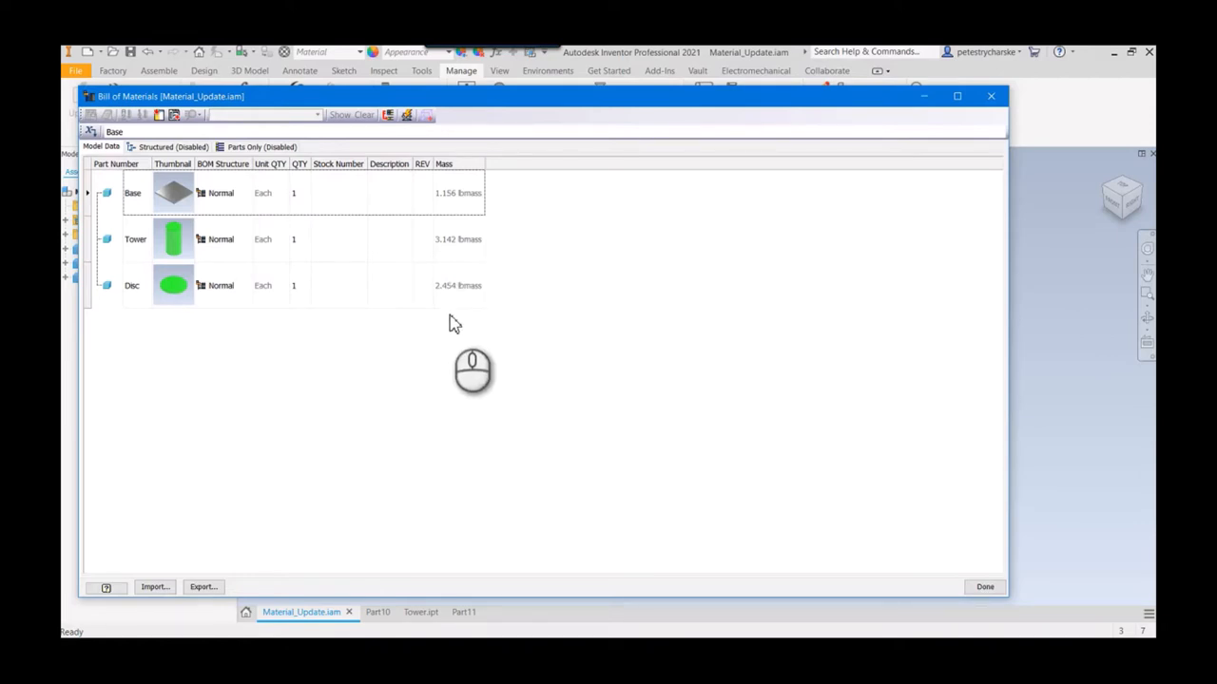
{"action": "mouse_move", "coordinate": [833, 479]}
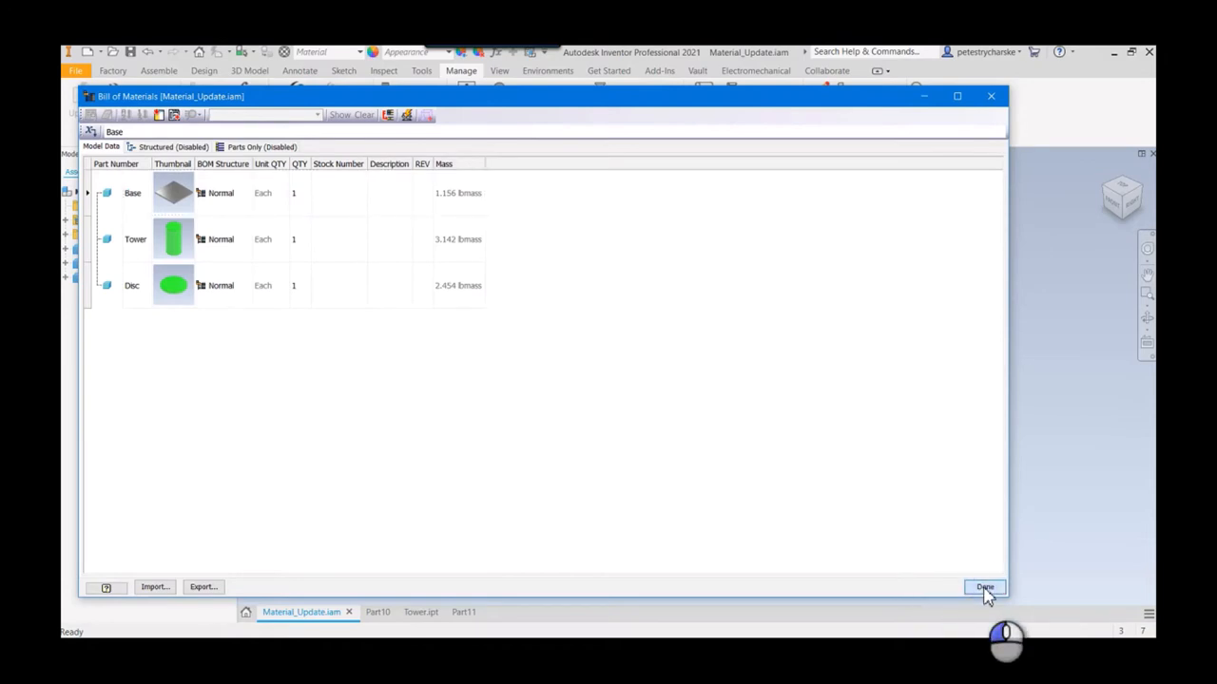
{"action": "left_click", "coordinate": [985, 585]}
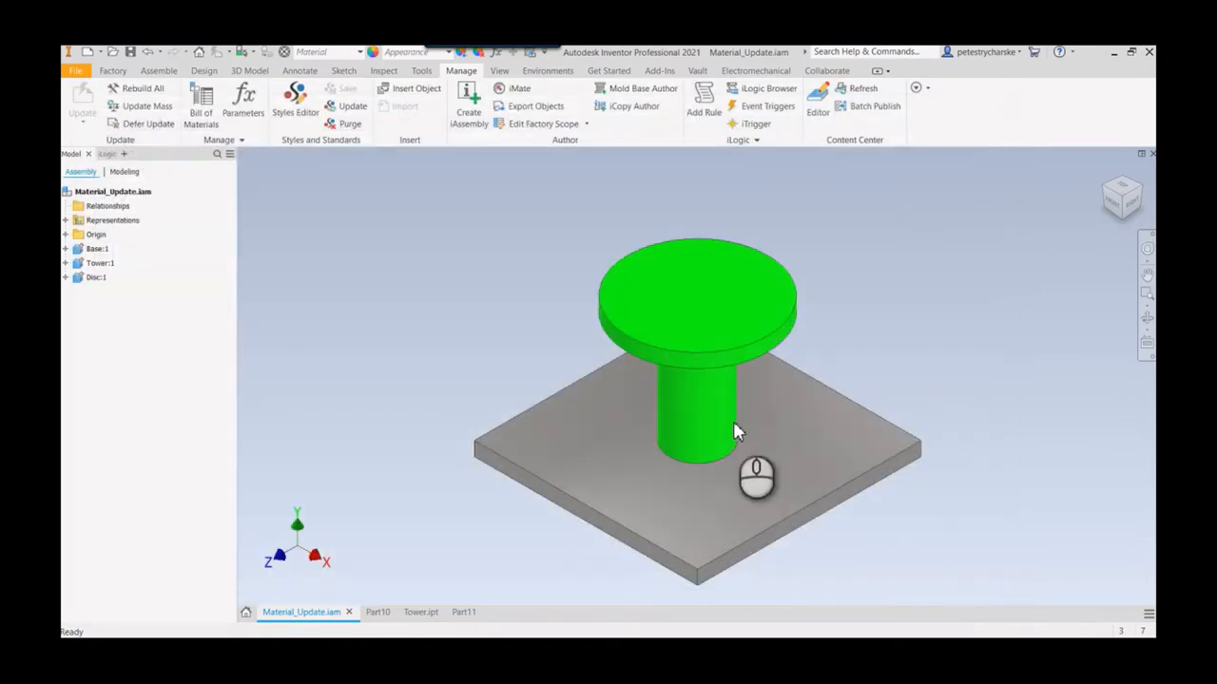